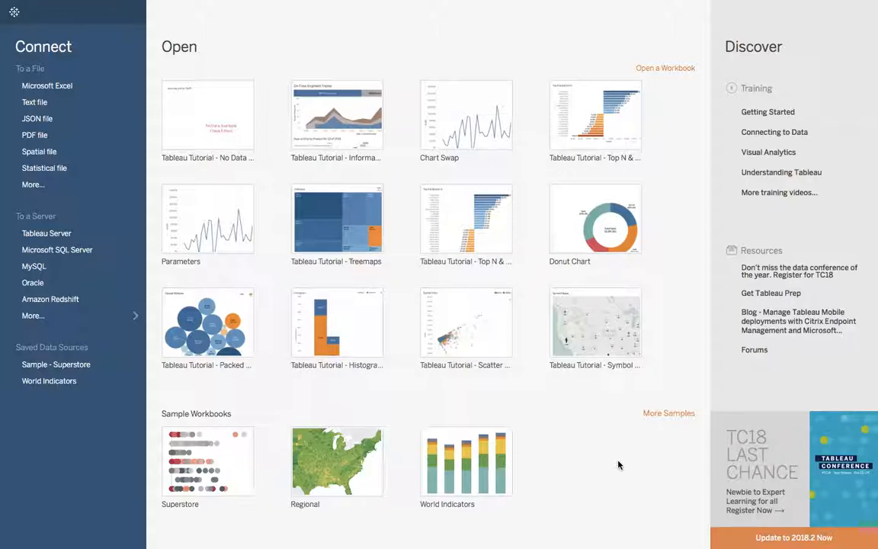
mouse_move(510, 457)
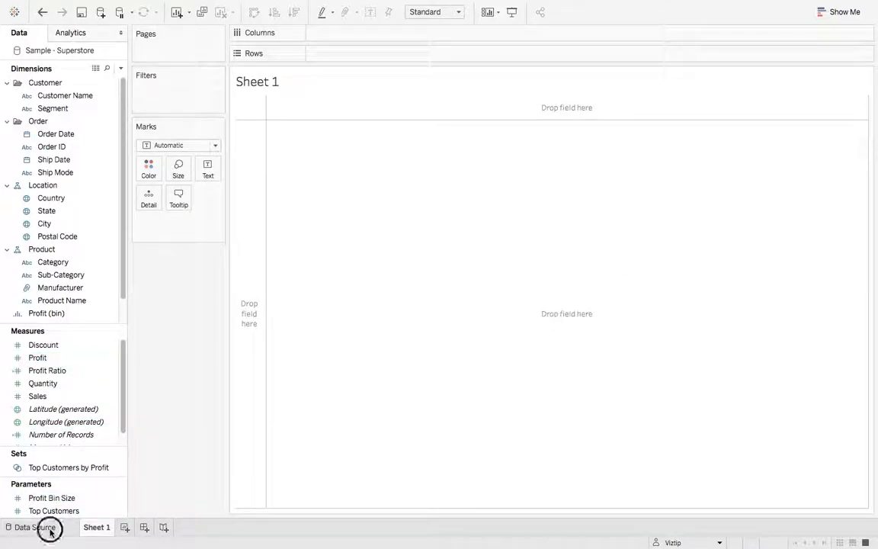
Step: On the Data Source tab, split Customer Name into first-name and last-name columns
click(35, 527)
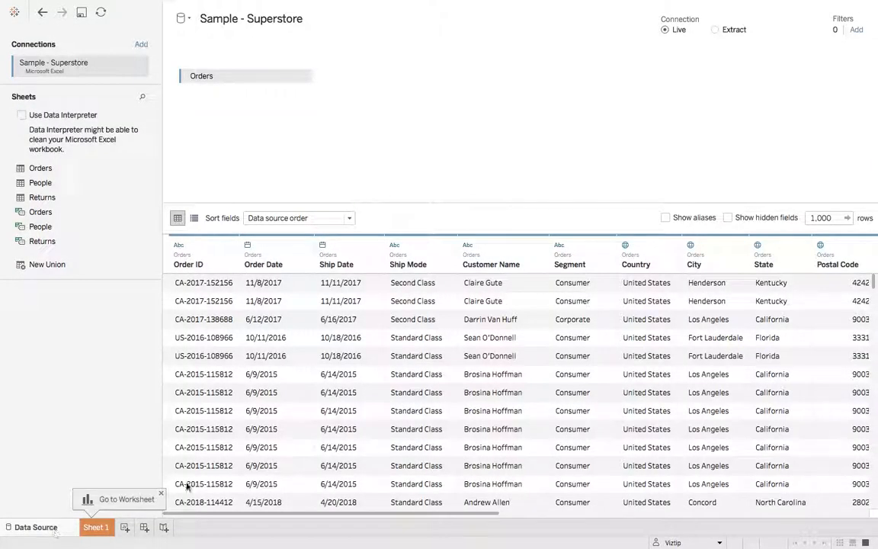
mouse_move(495, 294)
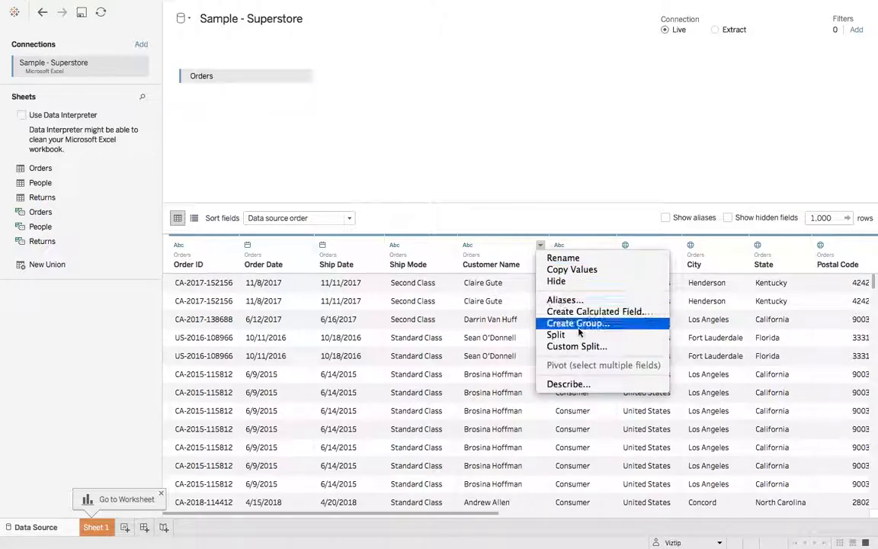
click(577, 346)
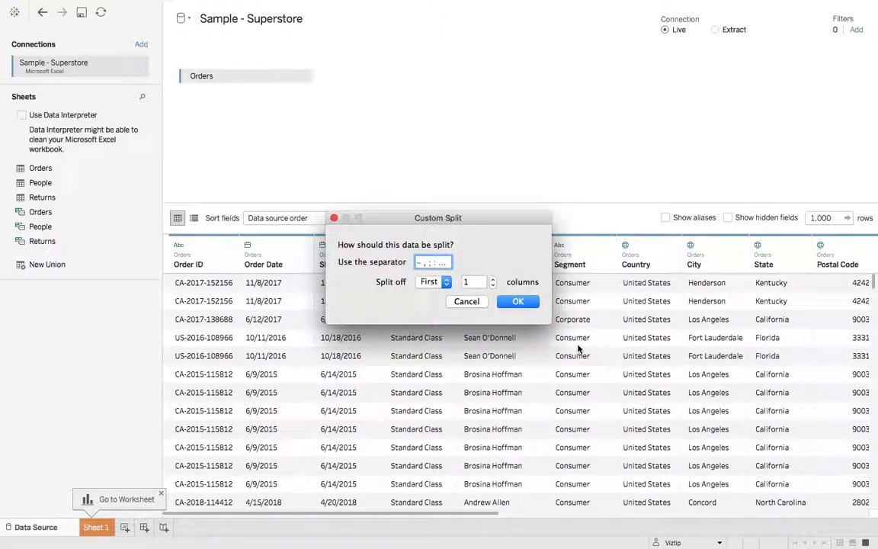
mouse_move(482, 313)
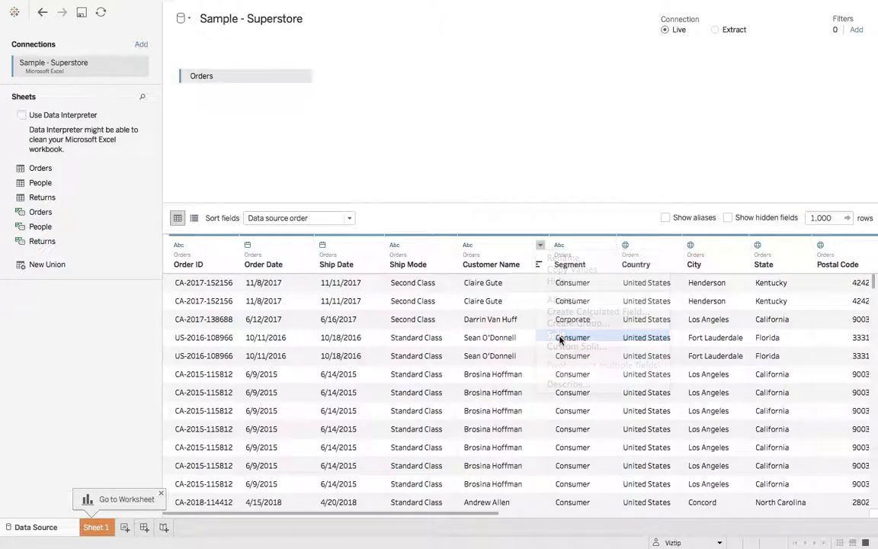
click(563, 337)
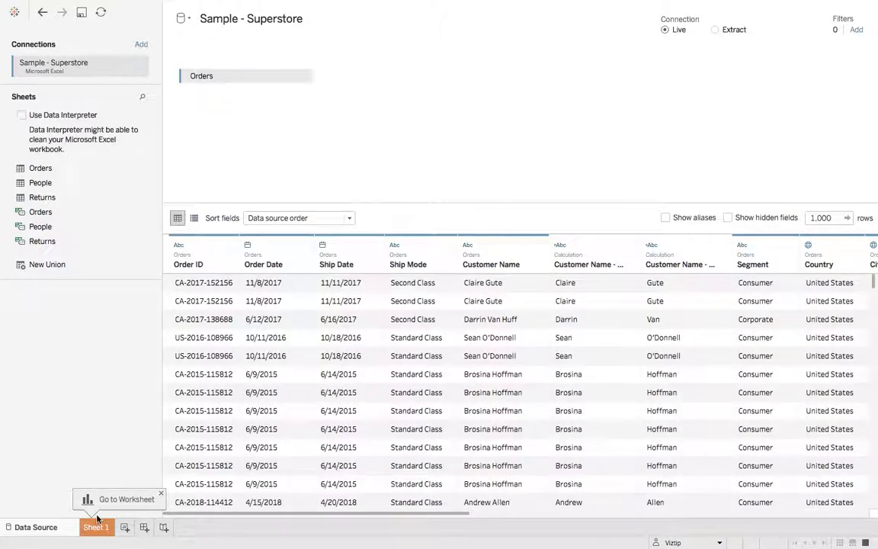
Step: On Sheet 1, put Customer Name - Split 1 and Split 2 on Rows
click(96, 526)
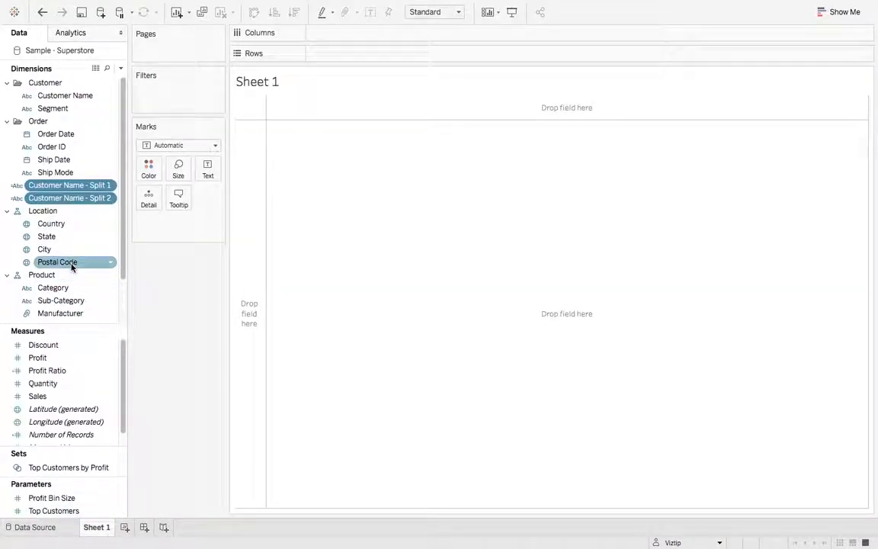
mouse_move(51, 223)
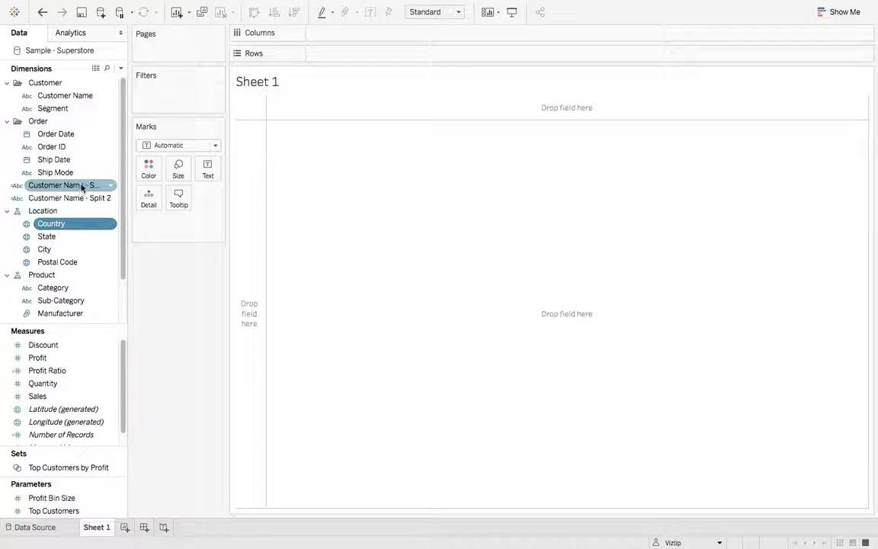
drag(63, 185, 352, 54)
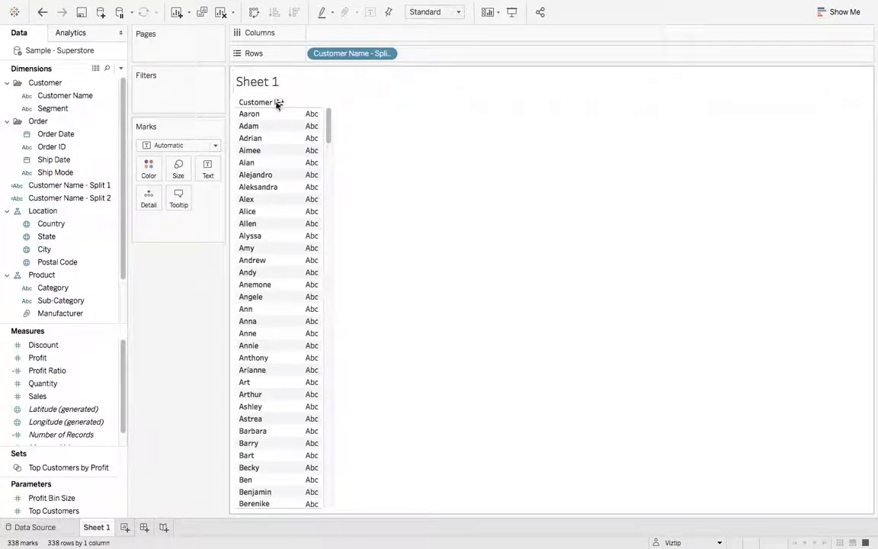
drag(70, 198, 443, 53)
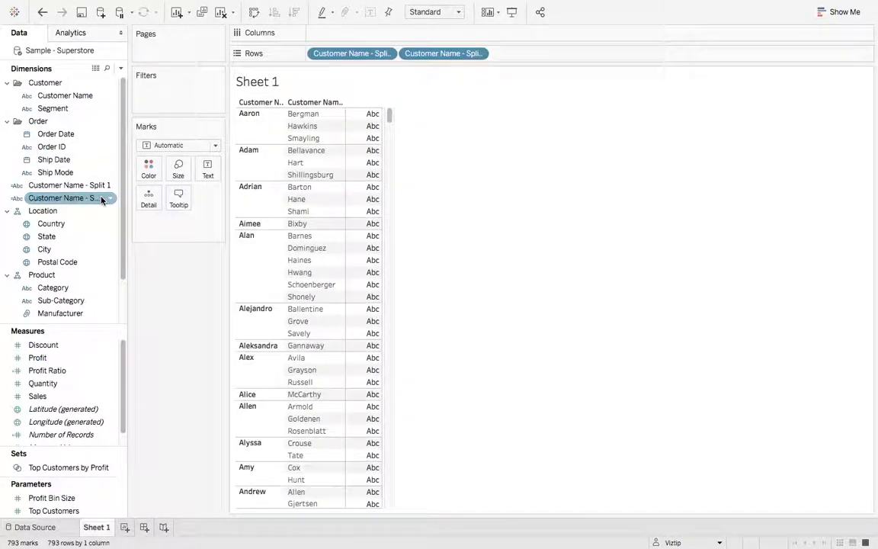
Step: Rename the split fields to First Name and Last Name
right_click(68, 198)
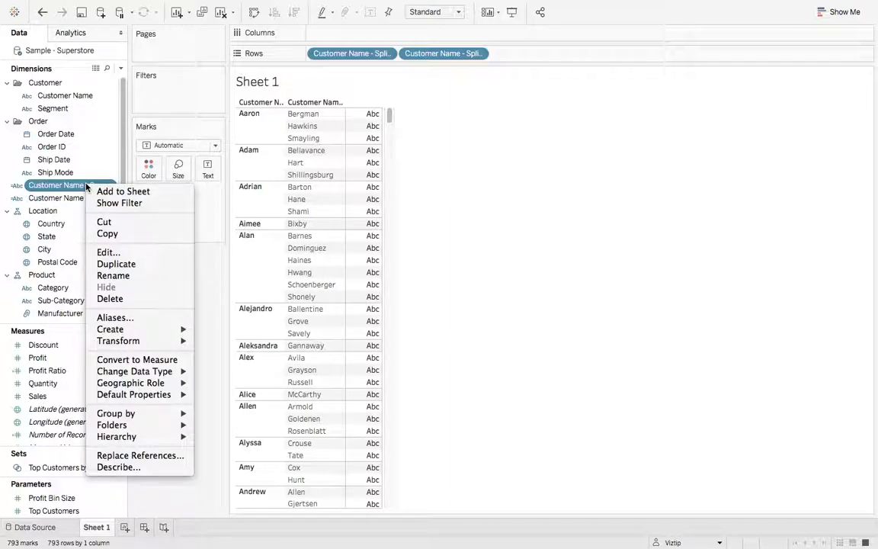
mouse_move(113, 275)
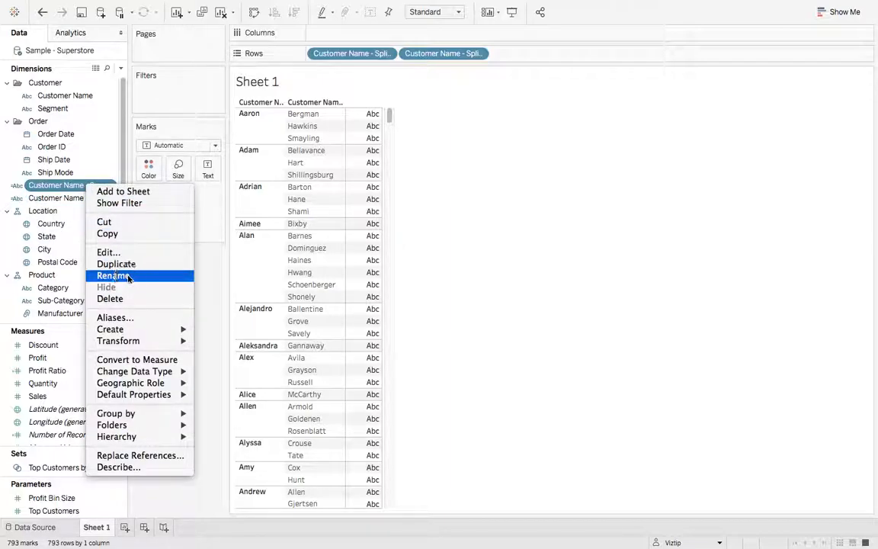
click(113, 275)
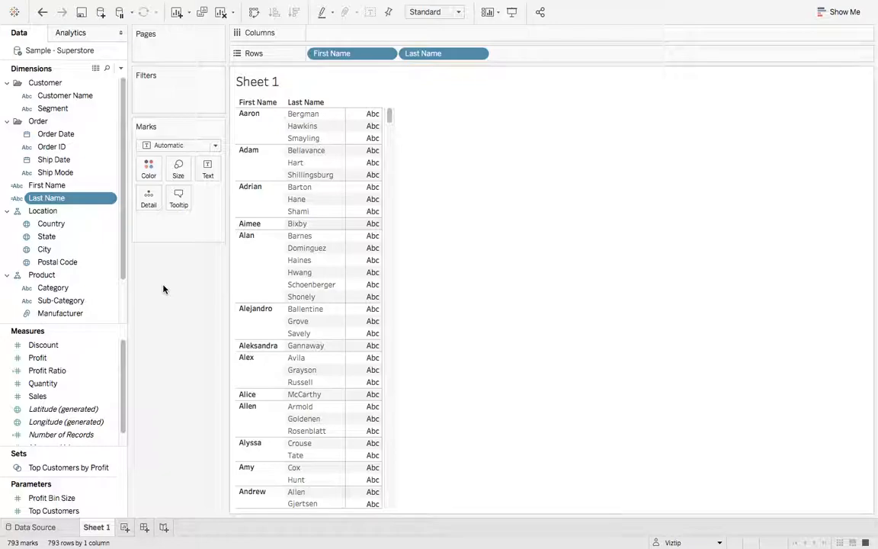
mouse_move(538, 129)
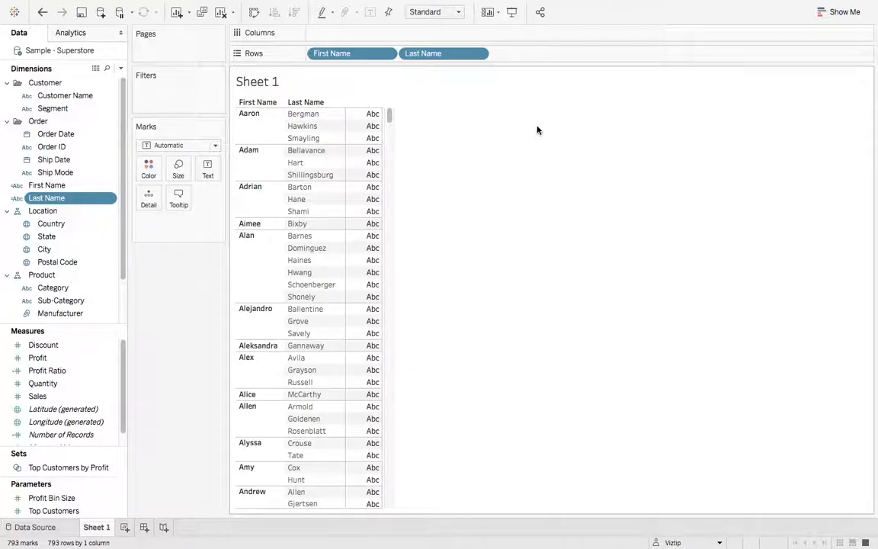
mouse_move(287, 4)
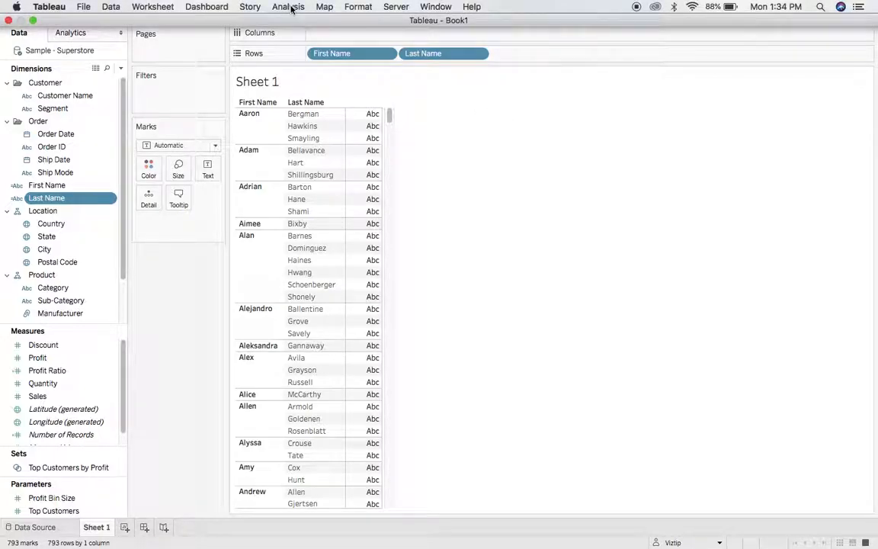
Step: Create a calculated field with formula [First Name]+[Last Name] and name it Full Name
click(288, 7)
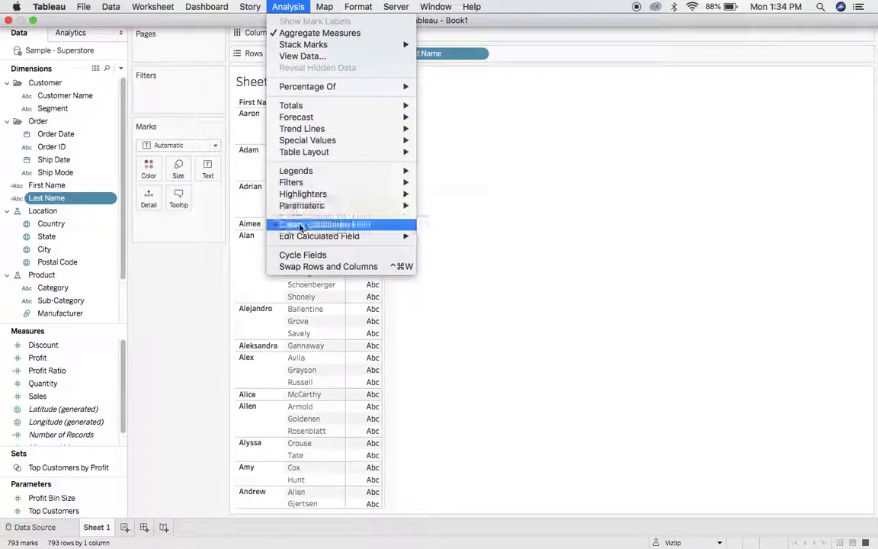
click(327, 224)
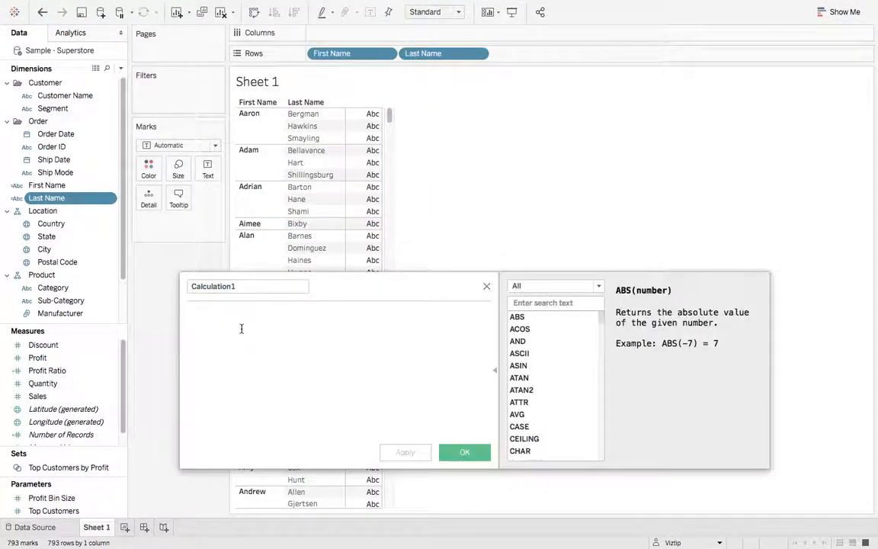
text([First Name]+)
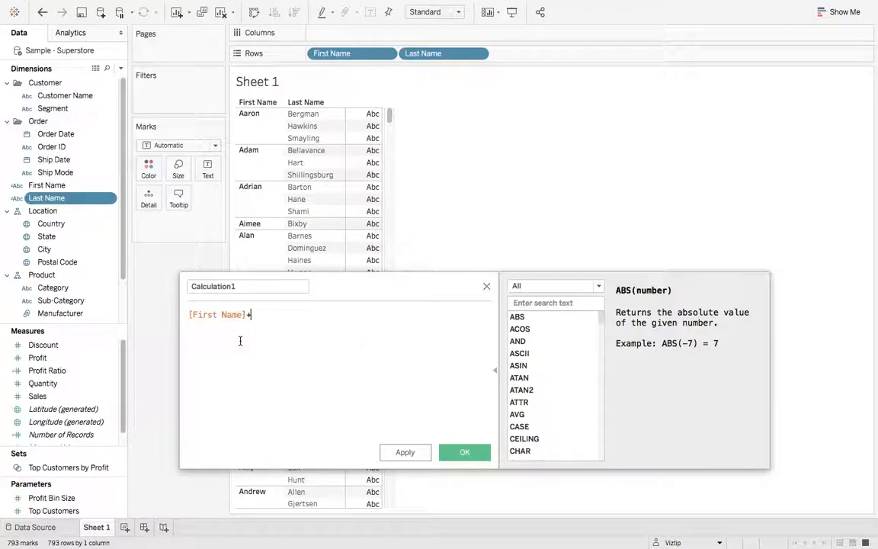
text(last)
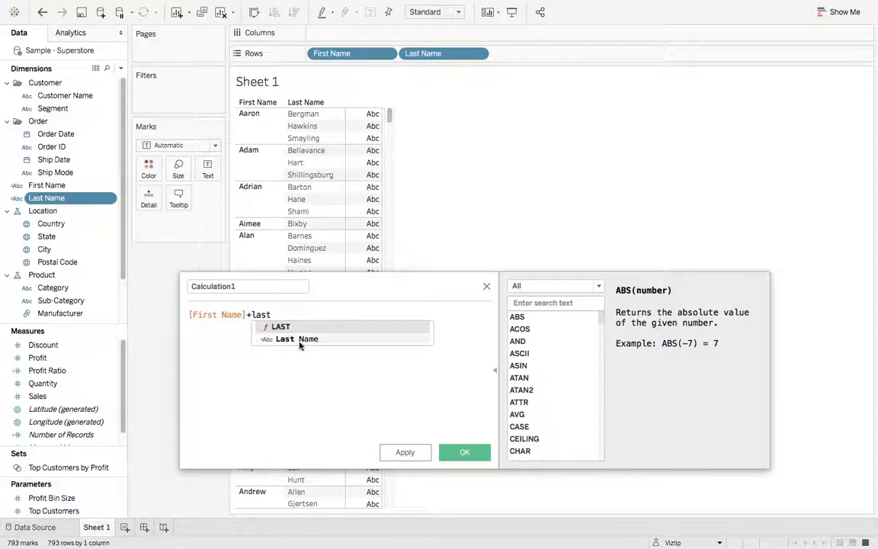
click(297, 338)
text(Full Na)
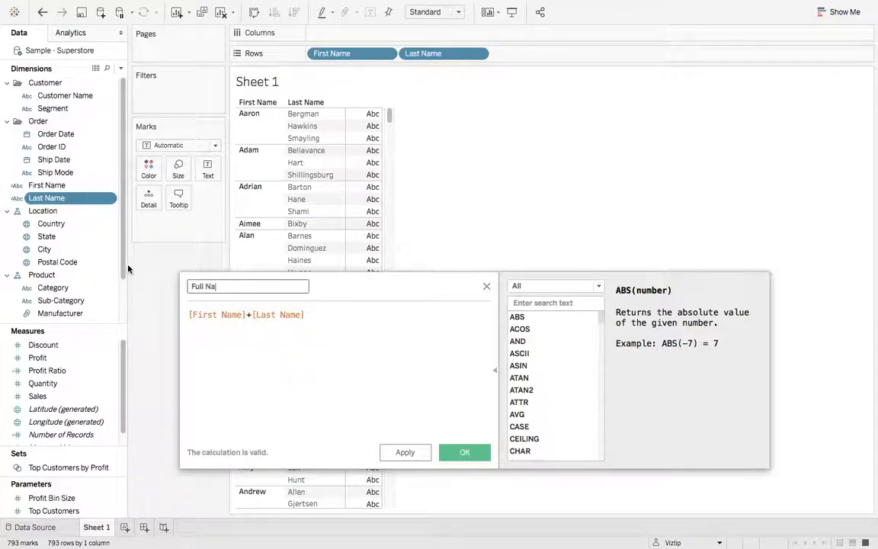
click(465, 452)
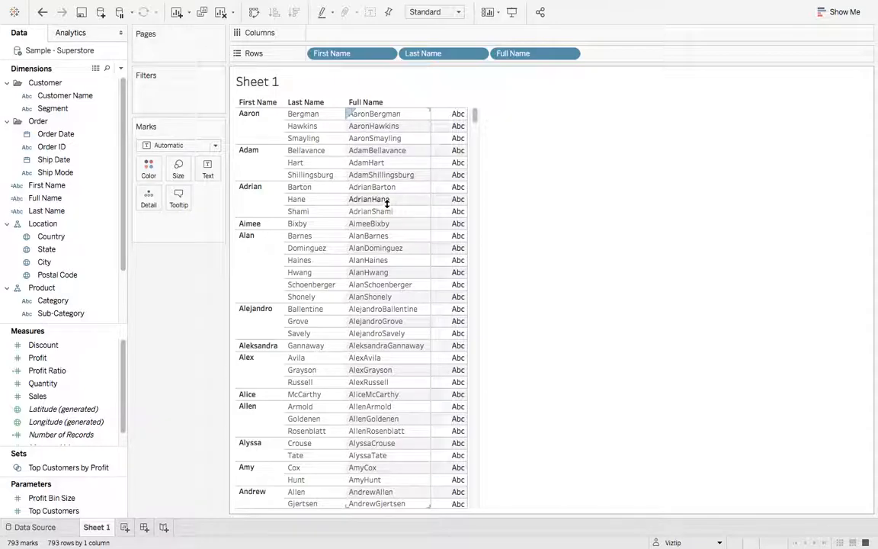
Step: Edit the Full Name formula to [First Name]+" "+[Last Name] and save
right_click(44, 197)
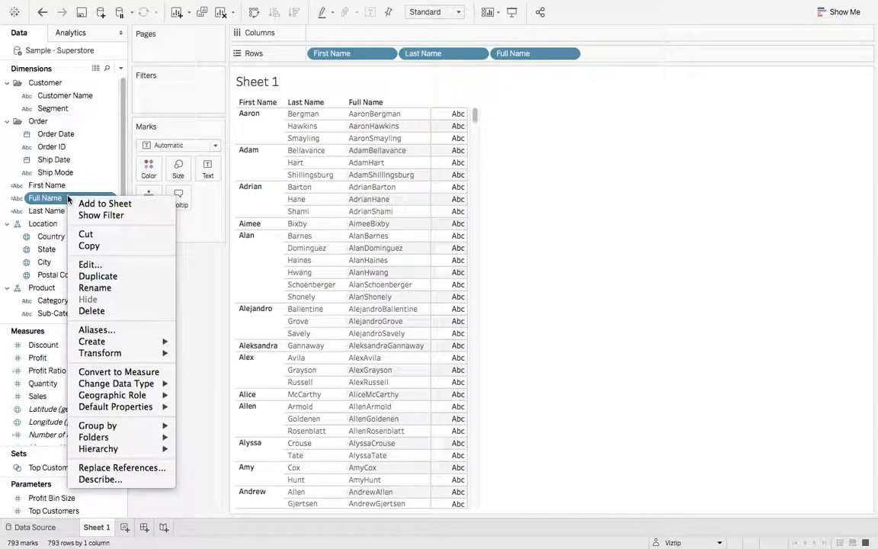
click(90, 264)
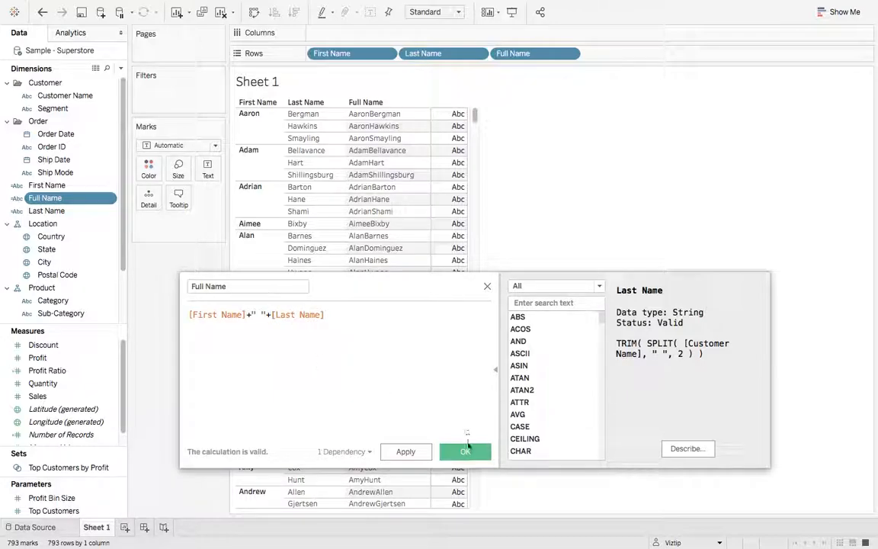
click(465, 451)
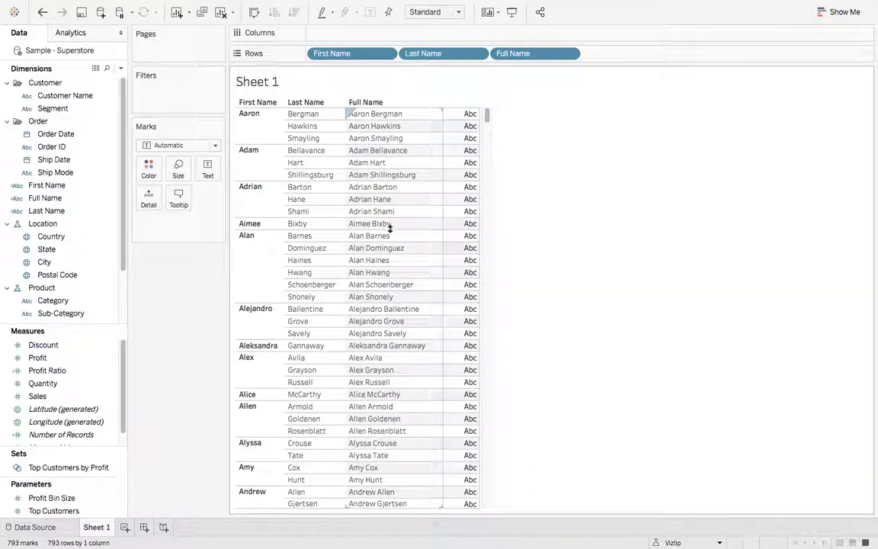